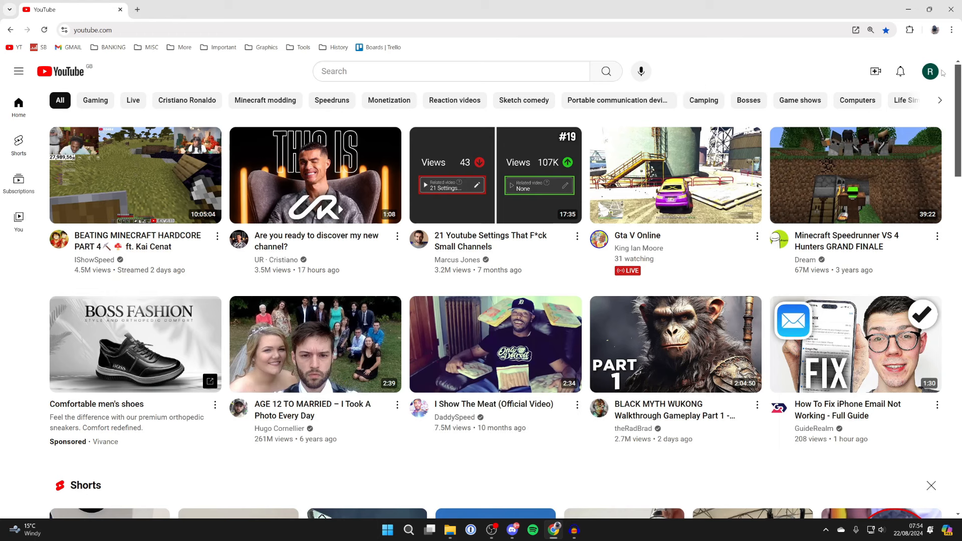
Open YouTube Studio from the profile avatar's account menu
{"action": "left_click", "coordinate": [930, 71]}
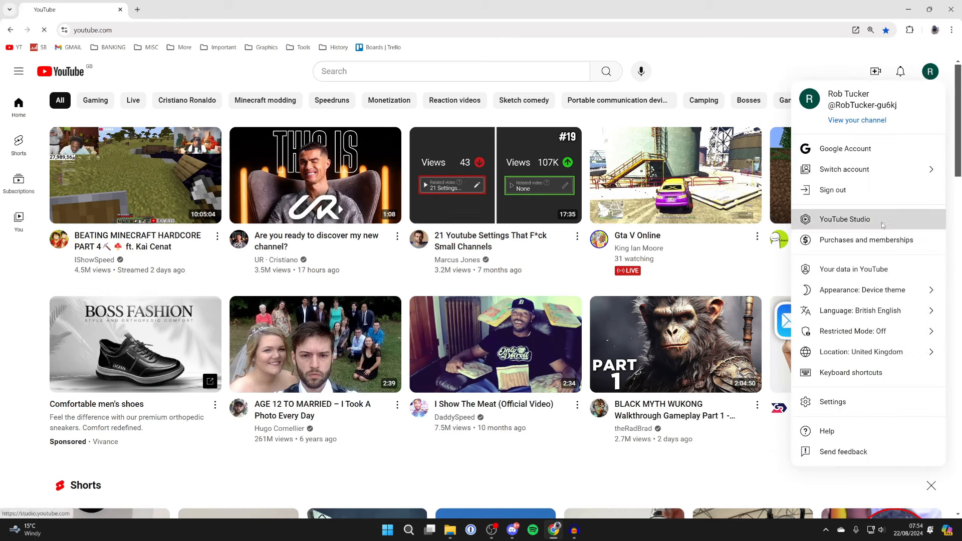
{"action": "left_click", "coordinate": [845, 219]}
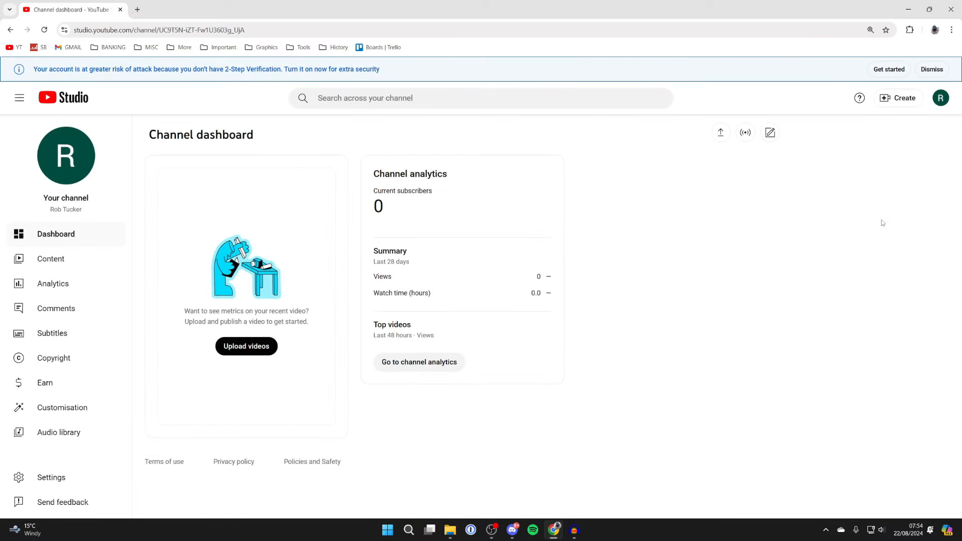
Open Settings, then Channel, then the Feature eligibility tab
{"action": "left_click", "coordinate": [51, 478]}
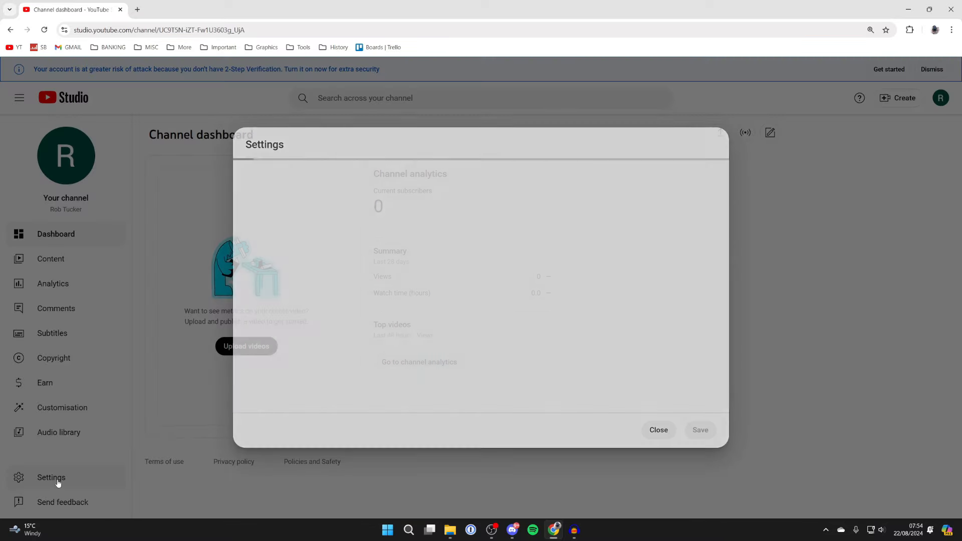
{"action": "left_click", "coordinate": [51, 478]}
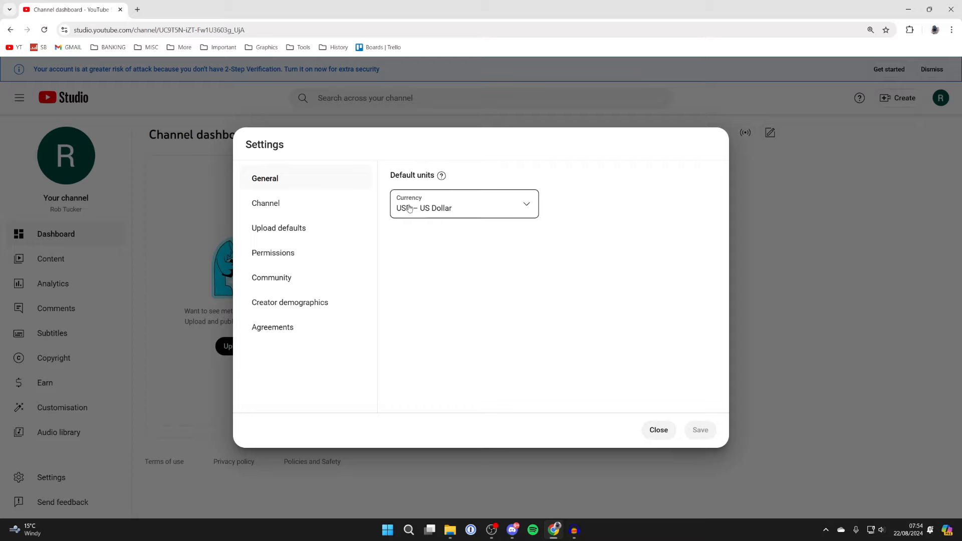
{"action": "left_click", "coordinate": [266, 203]}
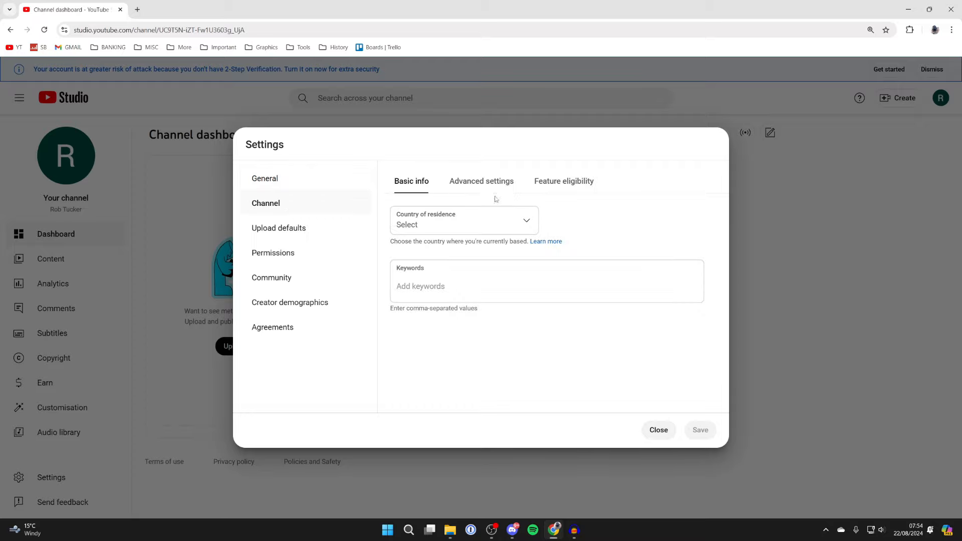
{"action": "left_click", "coordinate": [563, 181]}
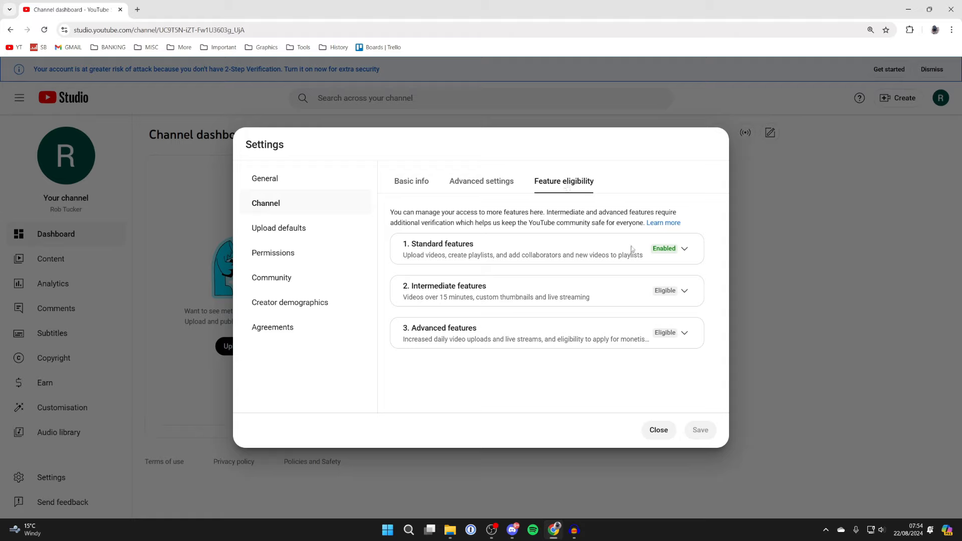
Expand Standard and Intermediate features to see the phone verification requirement
{"action": "left_click", "coordinate": [684, 249]}
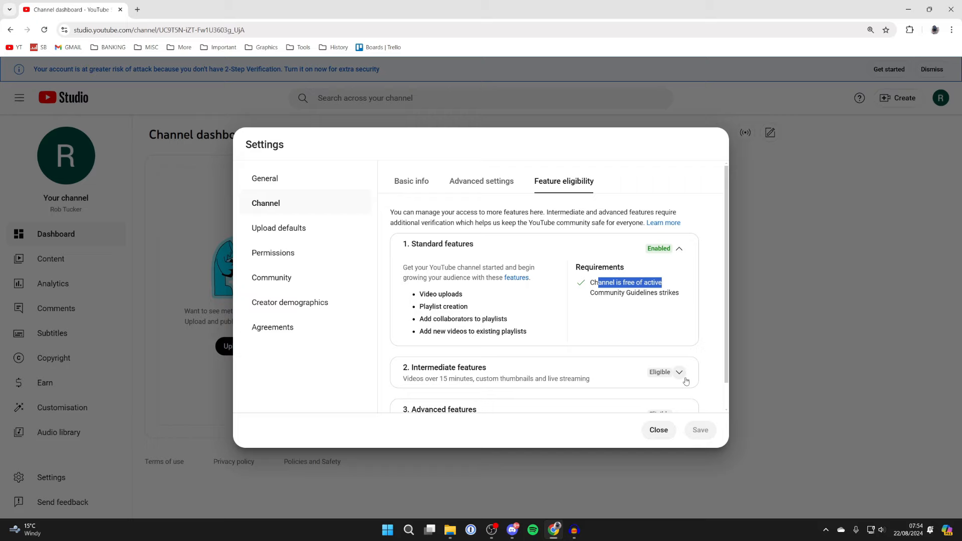
{"action": "left_click", "coordinate": [679, 372]}
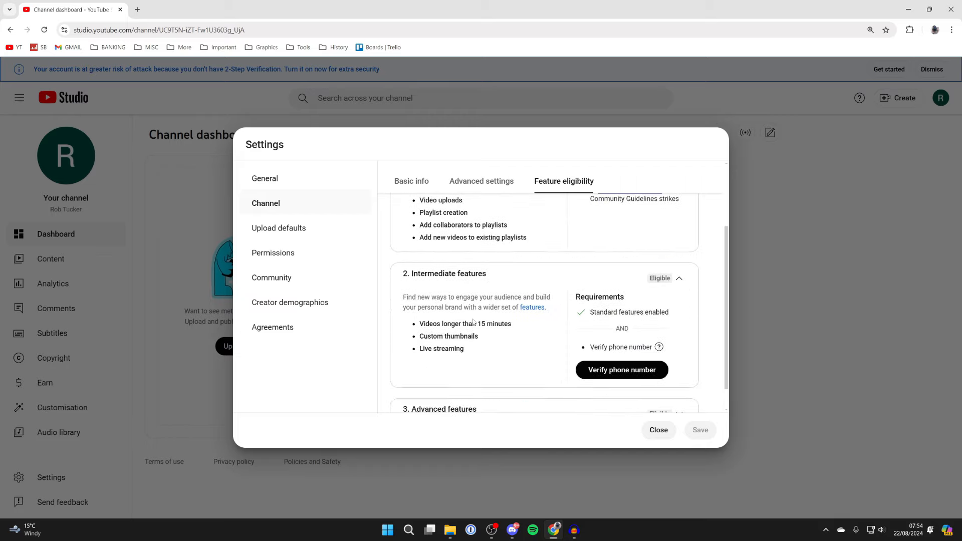
{"action": "mouse_move", "coordinate": [443, 357]}
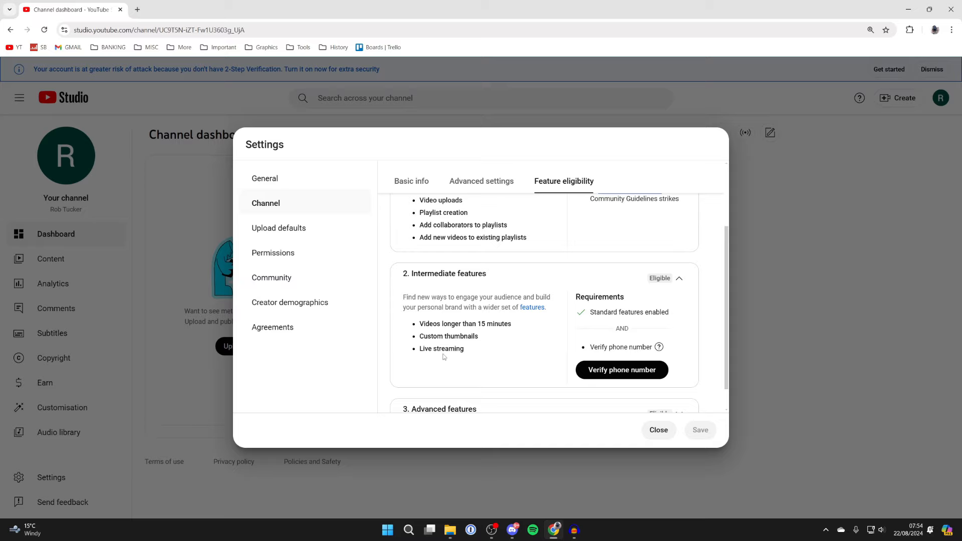
{"action": "mouse_move", "coordinate": [621, 370]}
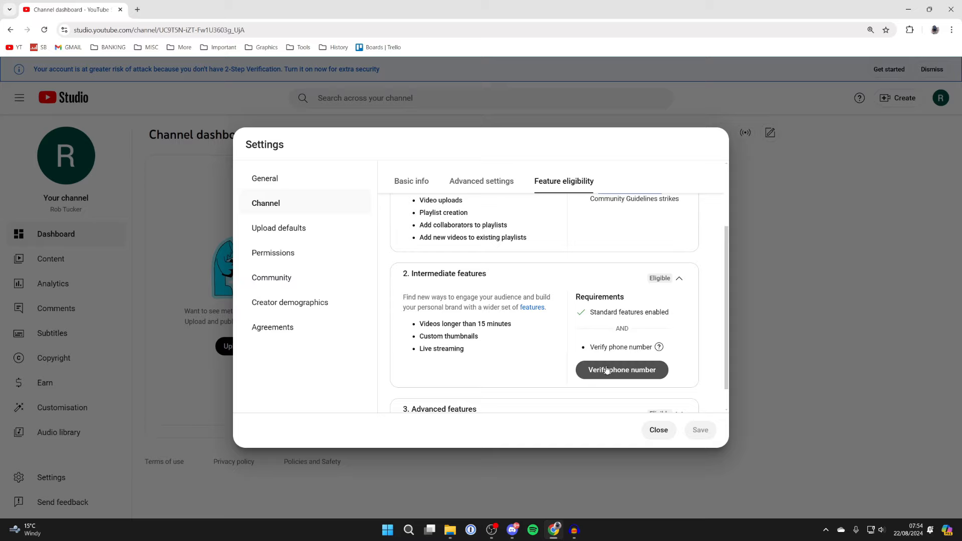
Verify the channel's phone number by entering the number and the 6-digit code
{"action": "left_click", "coordinate": [622, 370]}
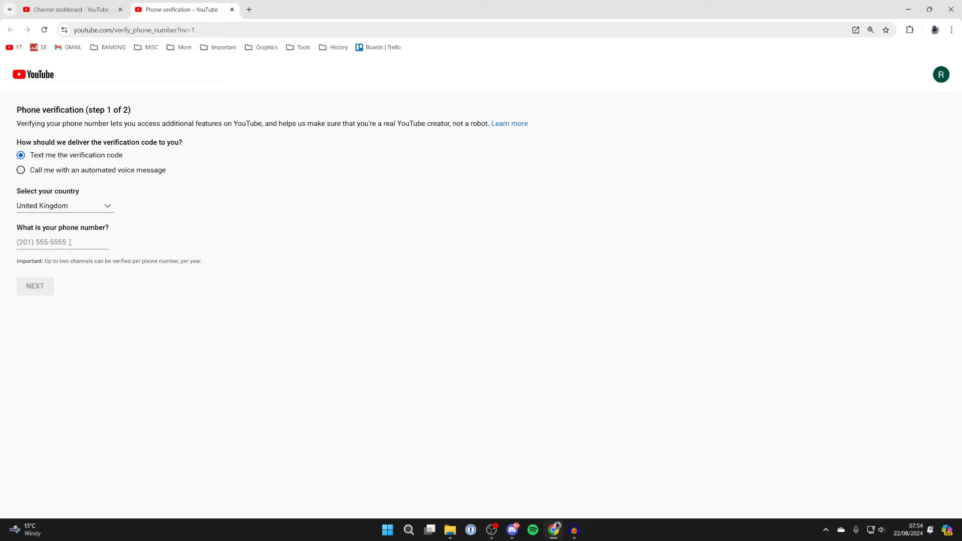
{"action": "left_click", "coordinate": [36, 286]}
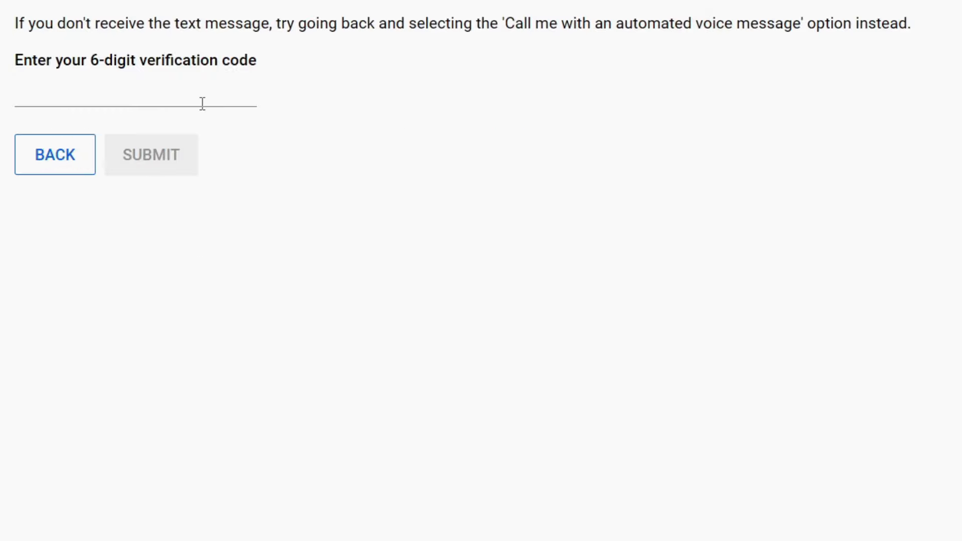
{"action": "left_click", "coordinate": [150, 154]}
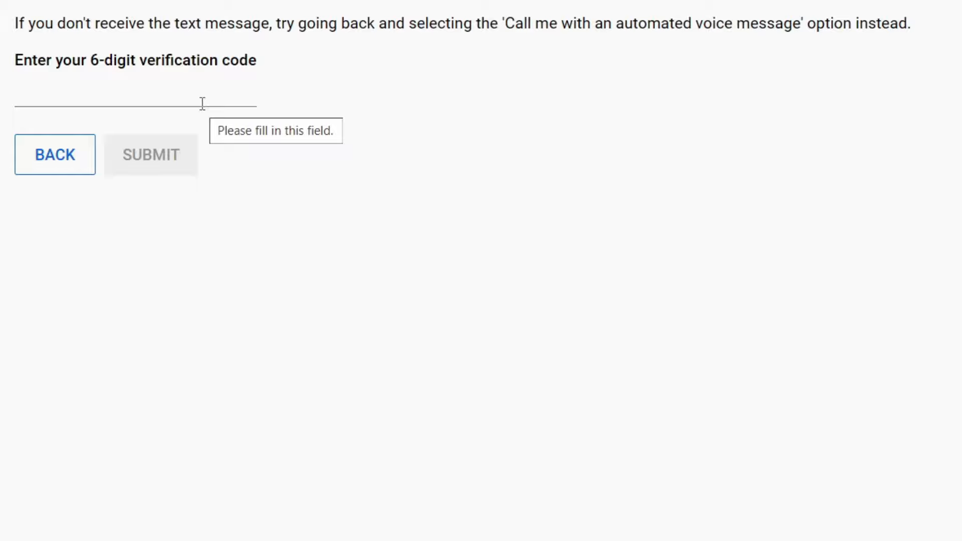
{"action": "left_click", "coordinate": [151, 154]}
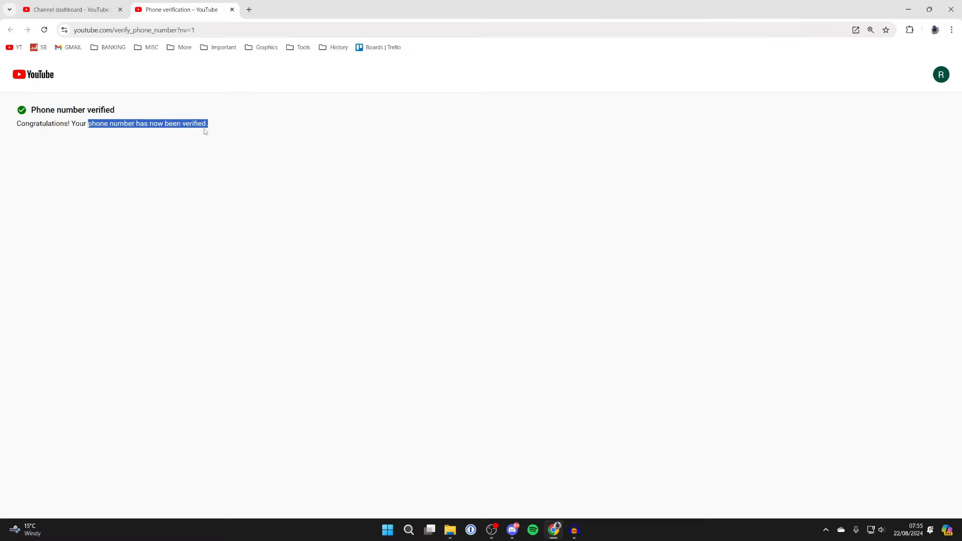
Return to Studio's feature eligibility and expand Advanced features to view their requirements
{"action": "left_click", "coordinate": [70, 9]}
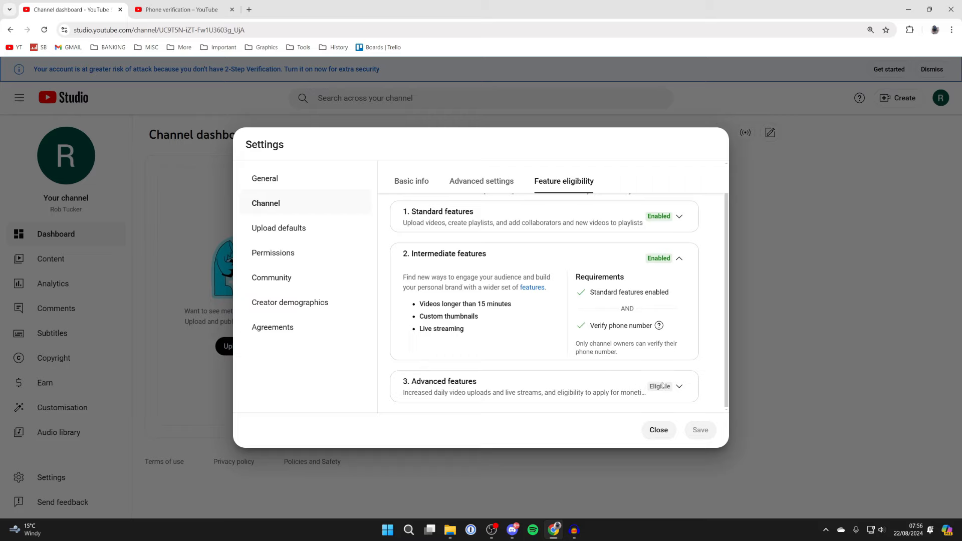
{"action": "left_click", "coordinate": [679, 386]}
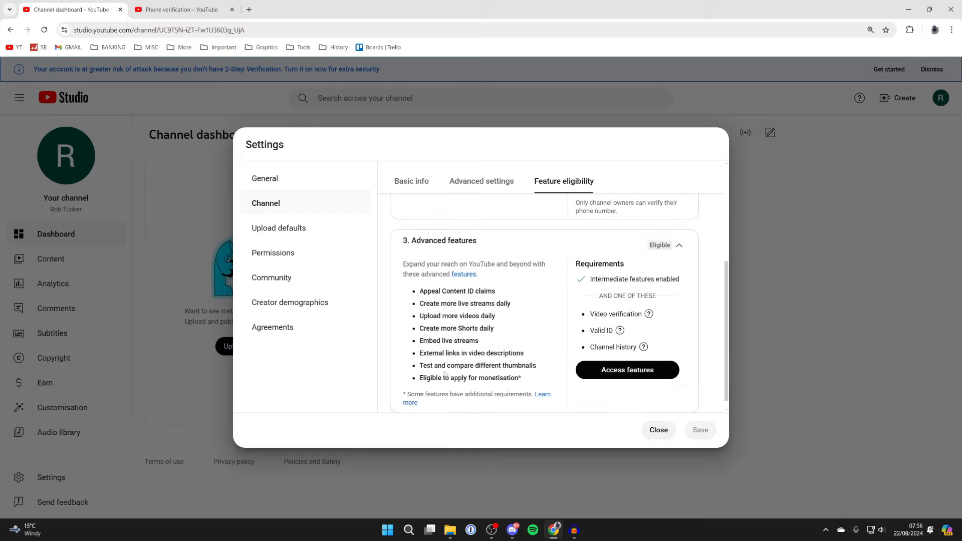
{"action": "mouse_move", "coordinate": [612, 309]}
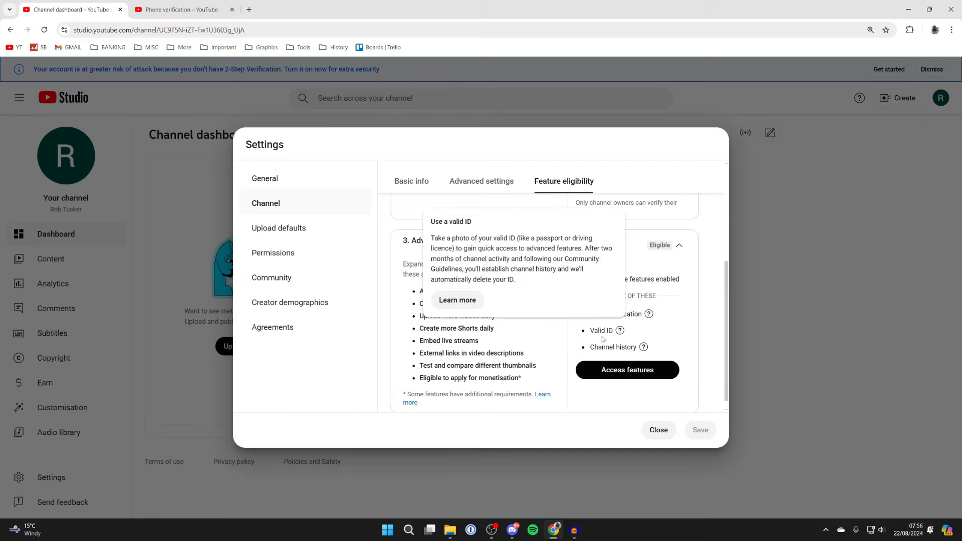
Request advanced features access using video verification
{"action": "left_click", "coordinate": [626, 370]}
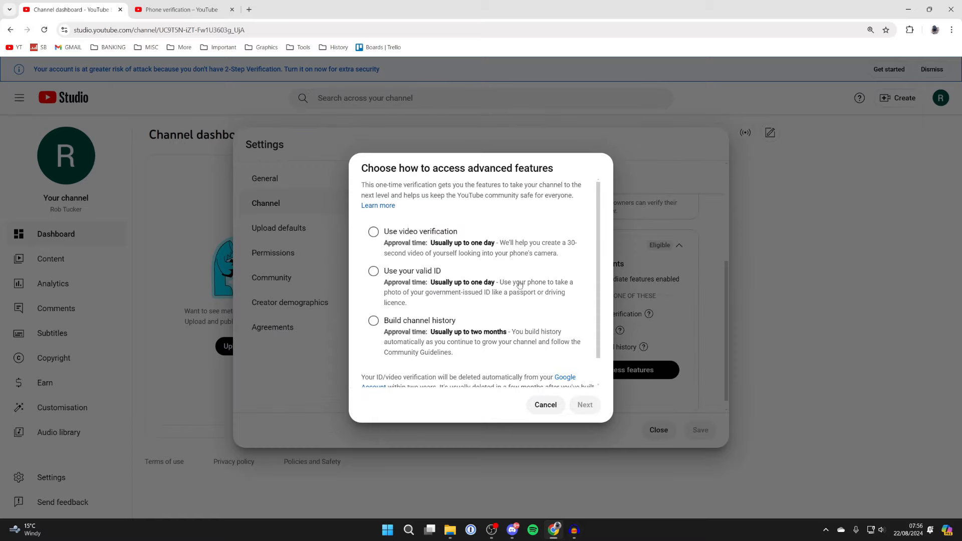
{"action": "mouse_move", "coordinate": [411, 236]}
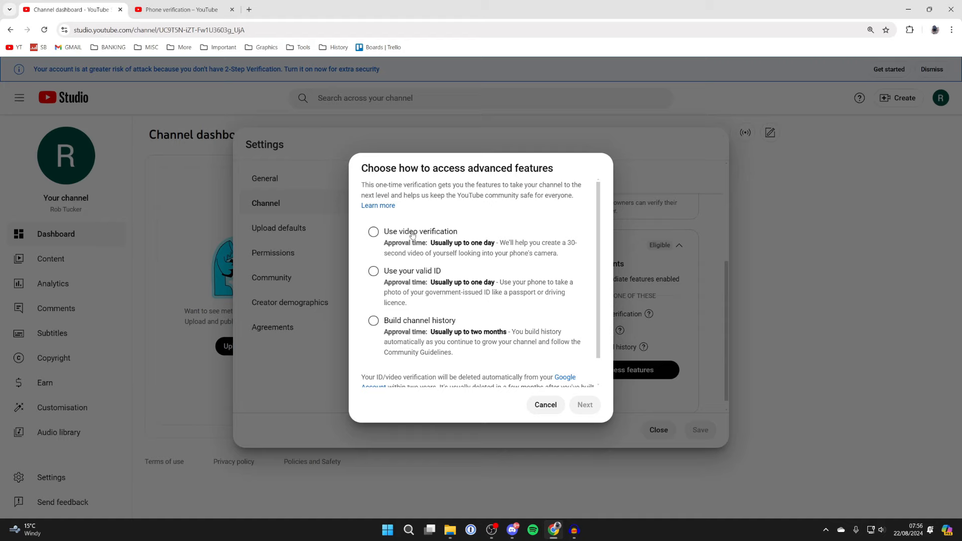
{"action": "left_click", "coordinate": [373, 232]}
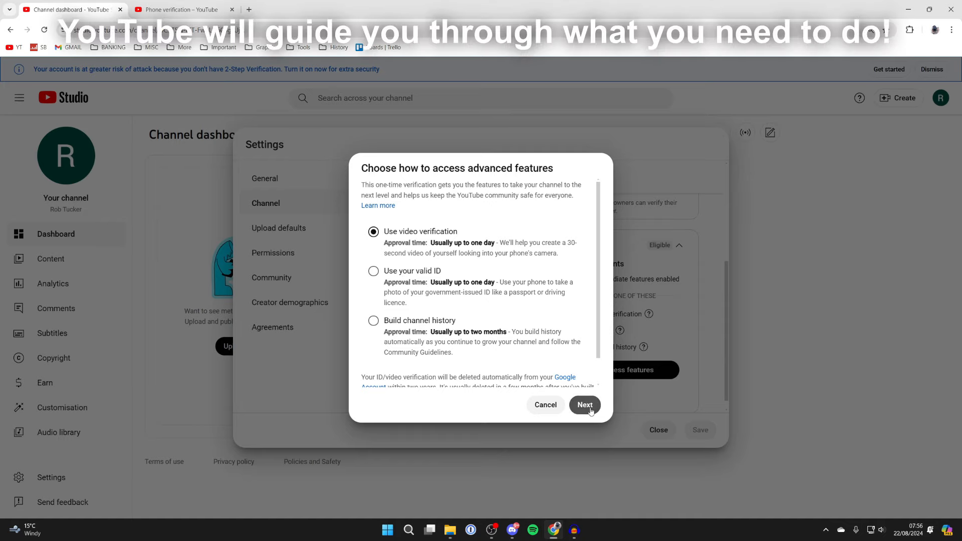
{"action": "left_click", "coordinate": [583, 405]}
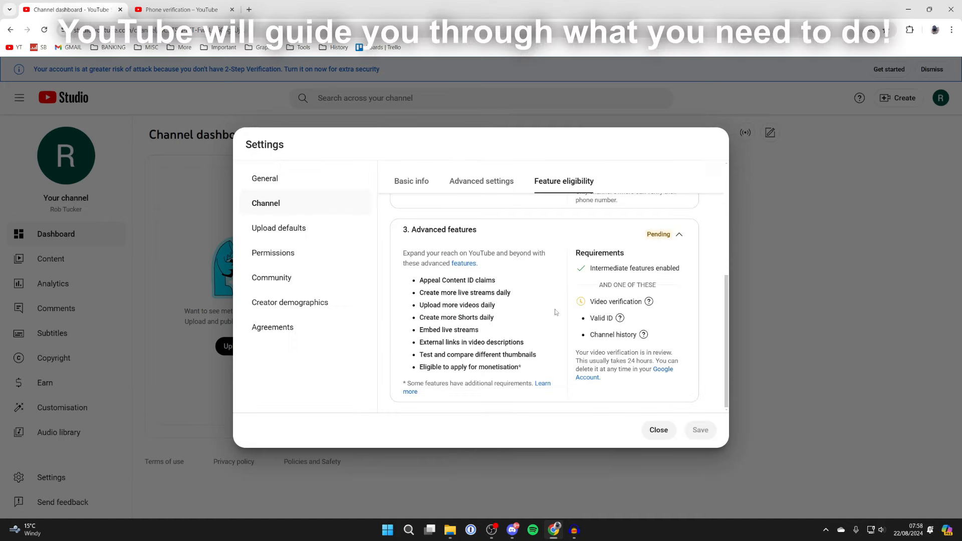